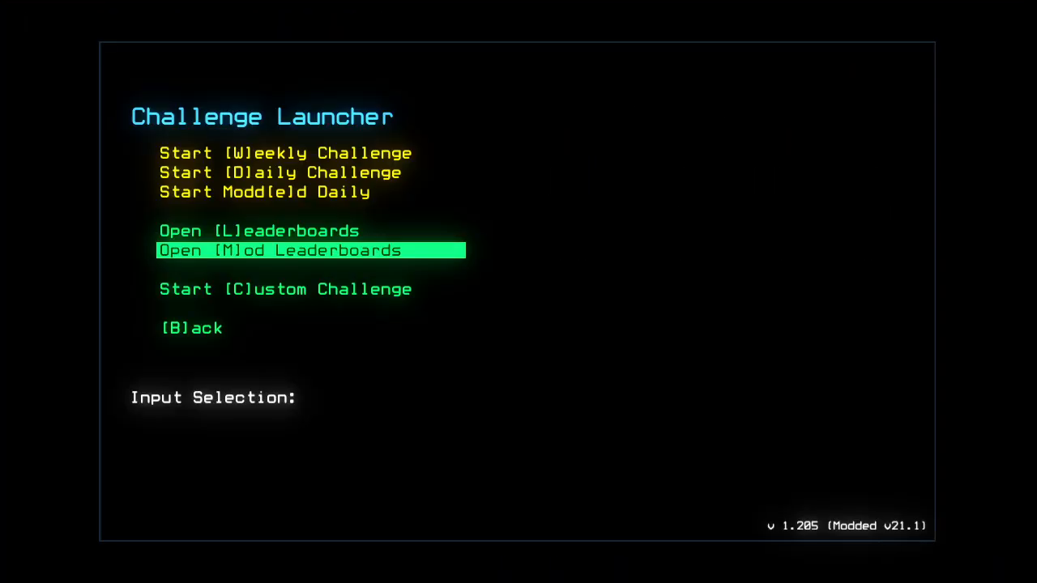
Step: Launch the modded daily challenge with drones Jeff, John and Jill docked at a1
key(m)
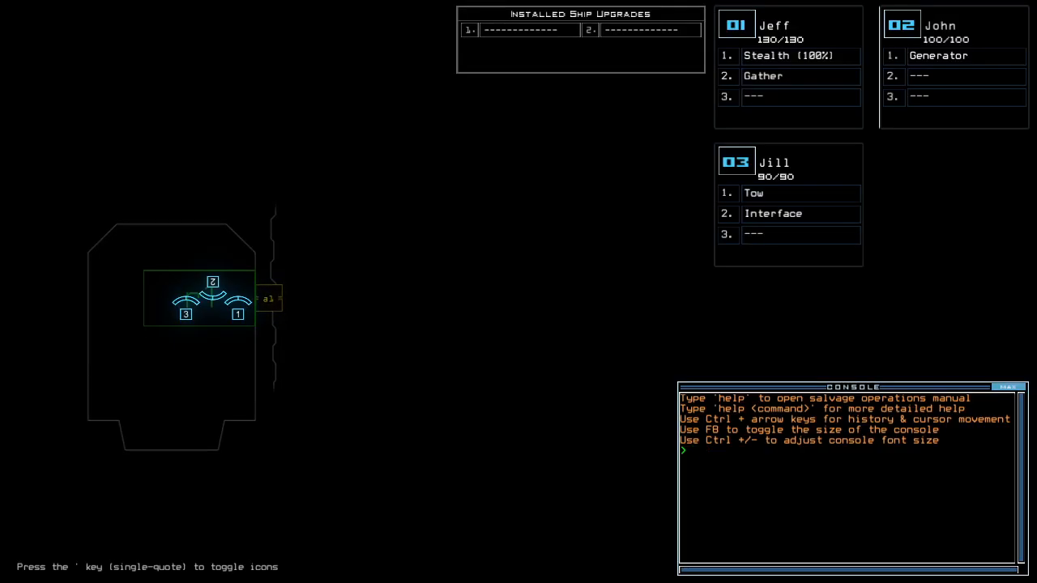
Step: Check status, survey seven rooms, and give Jill Gather, Tow and Stealth, John interface
text(status)
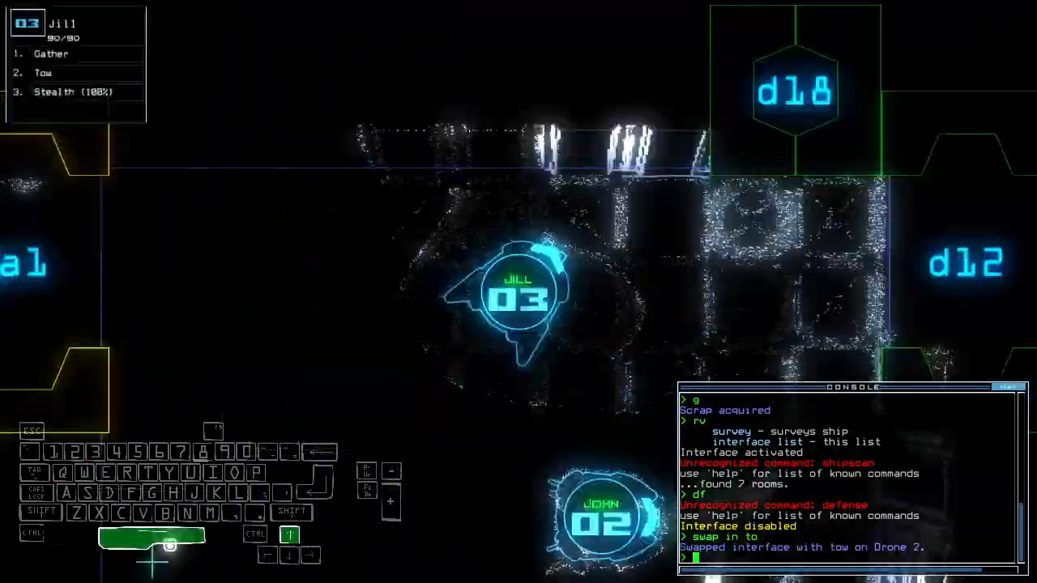
Step: Stealth Jill through doors d18 and d11, gathering scrap and closing two doors
text(st:d18)
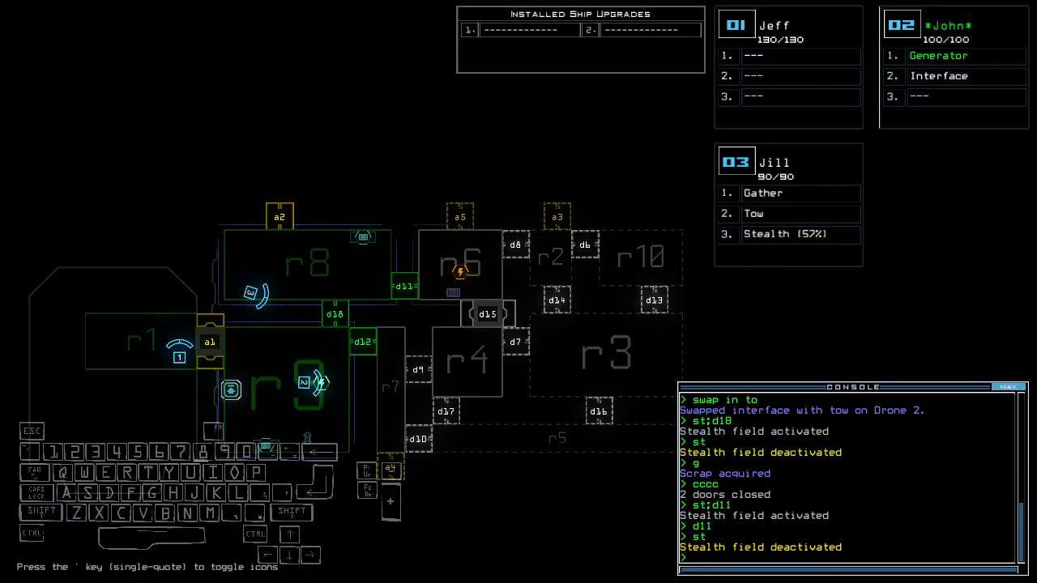
Step: Run the generator, open d8, re-dock at airlock a2, and open all doors to r1
text(d)
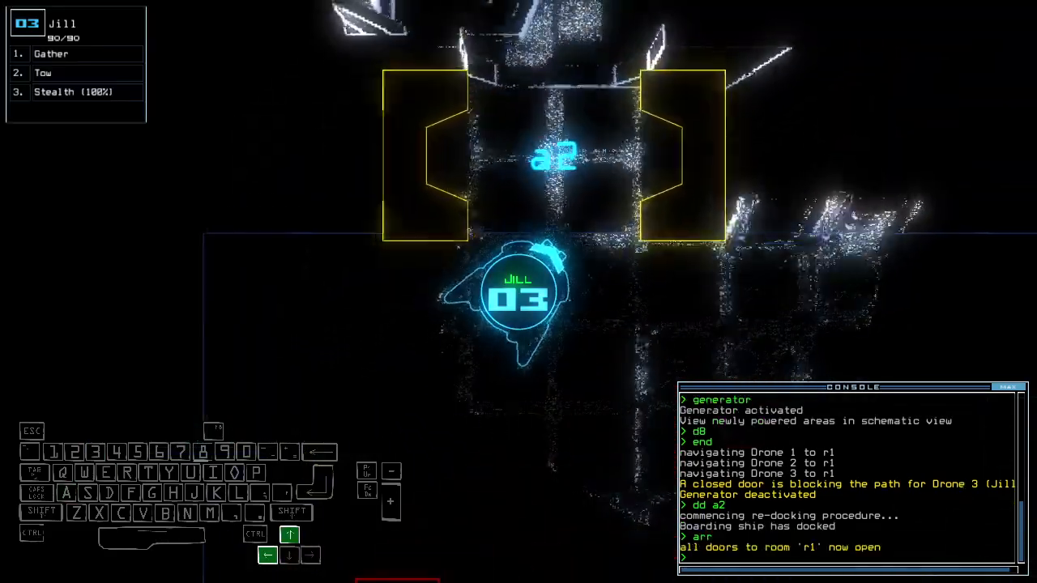
Step: Re-dock the ship at airlock a3, close r1's doors, and stealth Jill near d6
text(te)
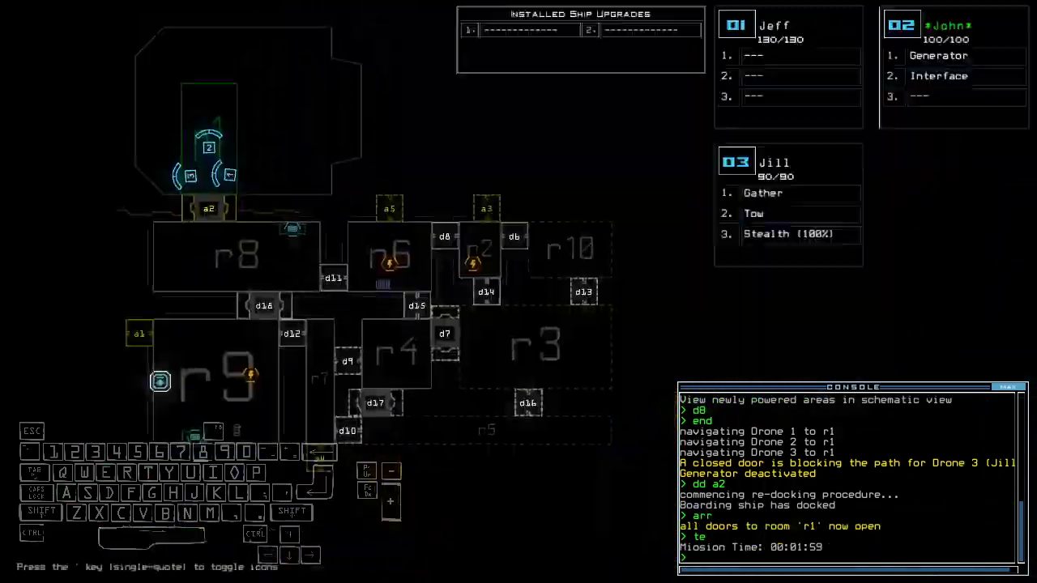
text(dd a3)
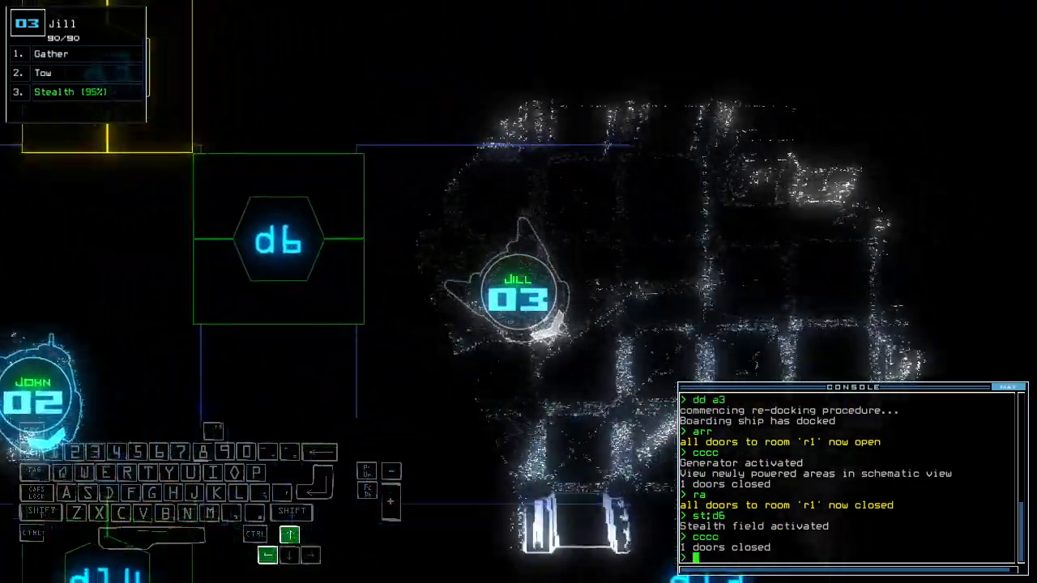
Step: Move Jill stealthed through d13, d7 and d16, closing doors, toward room r10
text(d13)
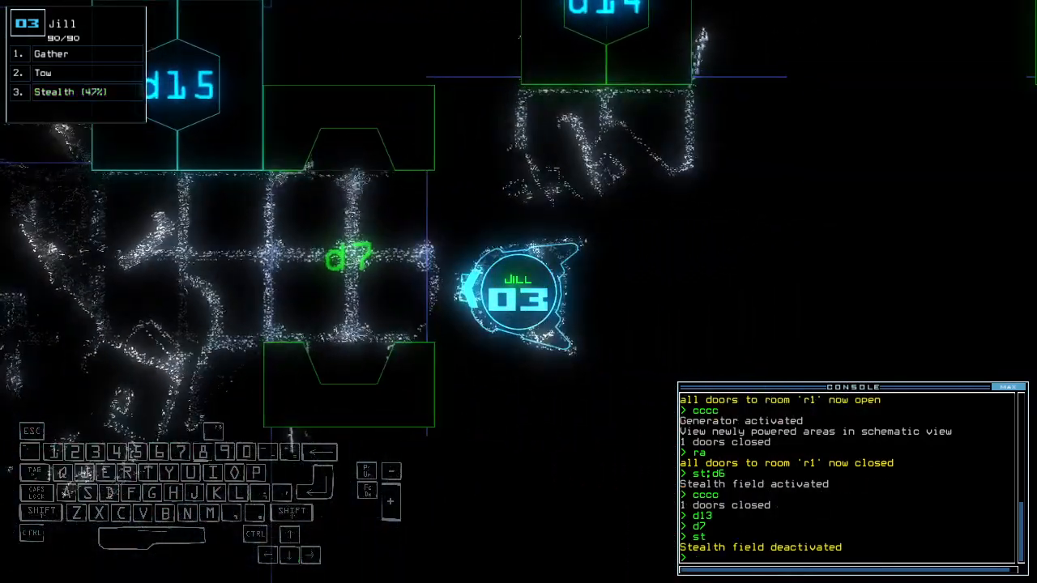
text(stealth)
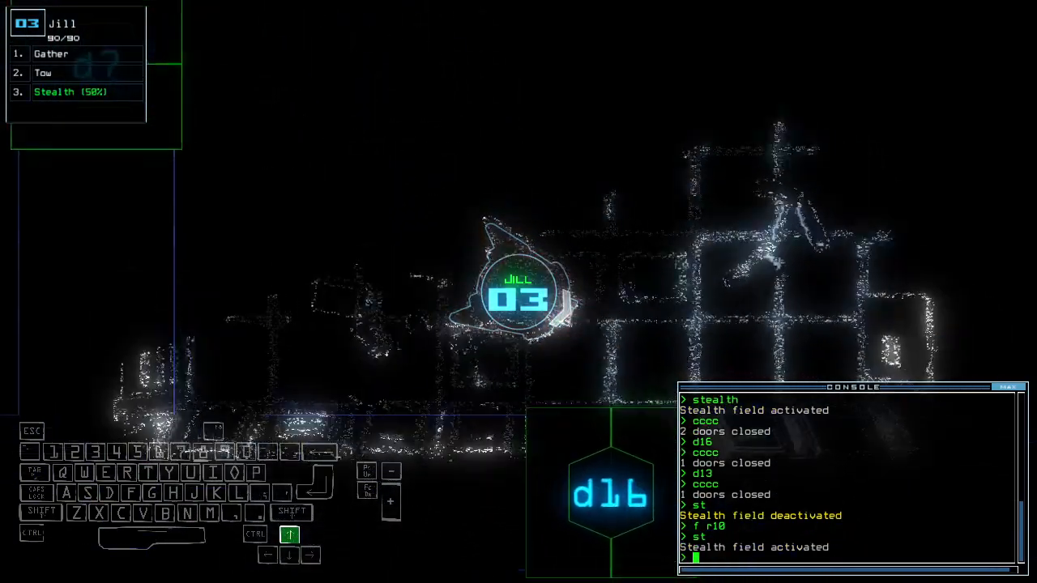
Step: Swap upgrades, gather scrap with Jill, send Jeff back to r1, and close r1's doors
text(swap)
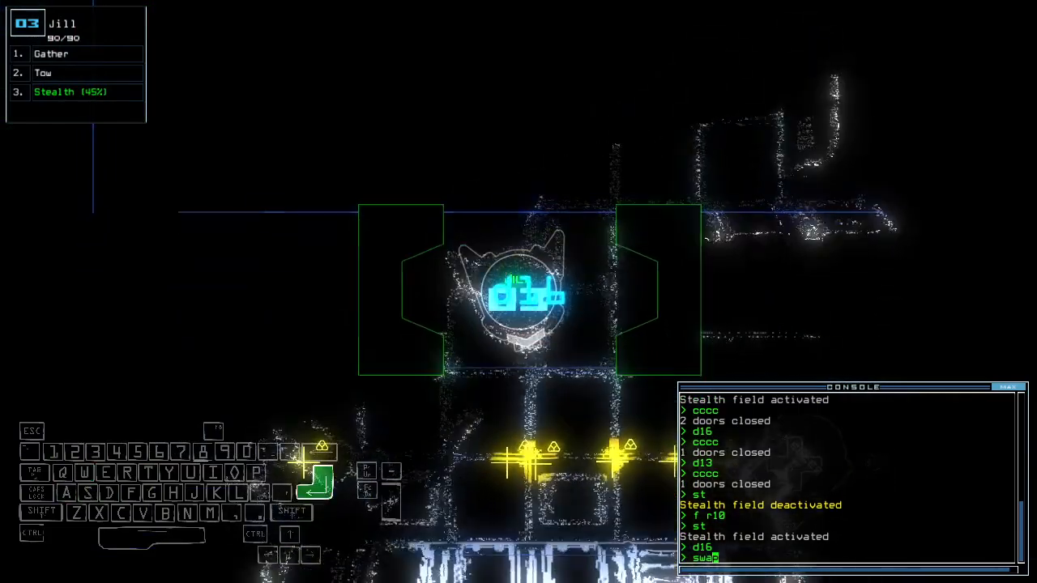
text(g)
key(Return)
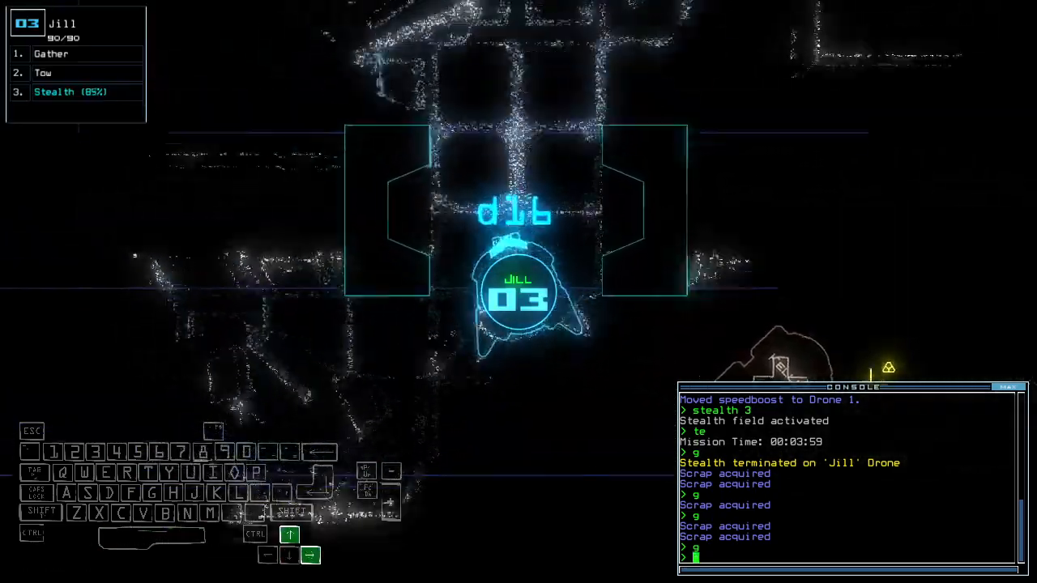
key(Left)
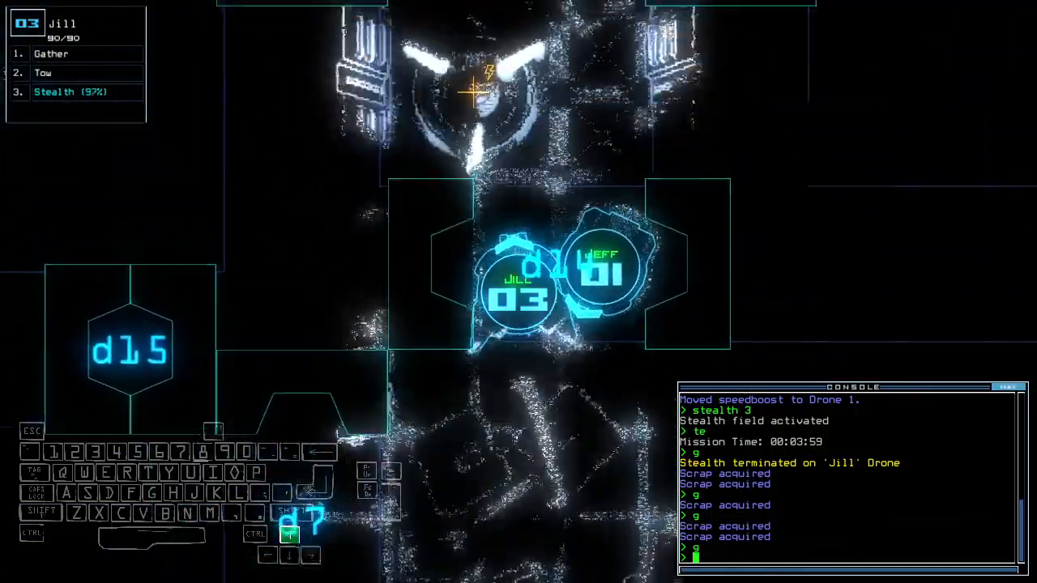
text(back 2)
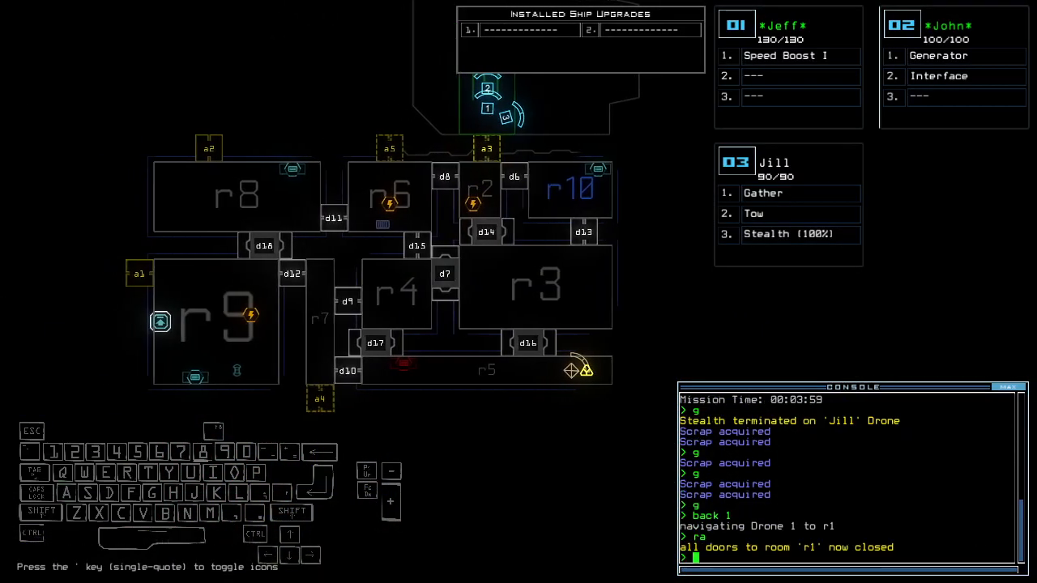
Step: Leave the derelict and return to the Cobalt system map with The Justice
text(ou)
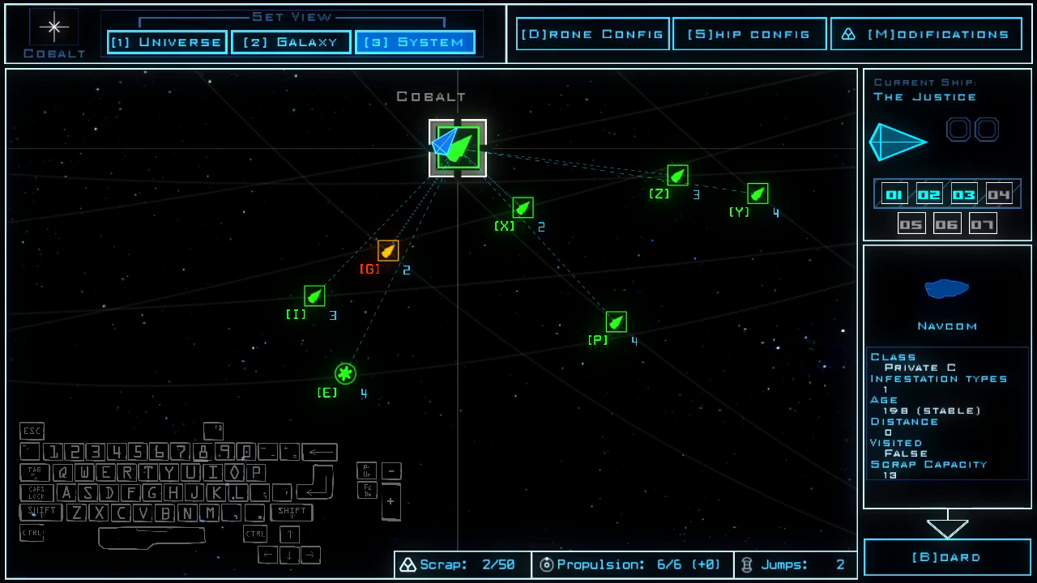
mouse_move(187, 446)
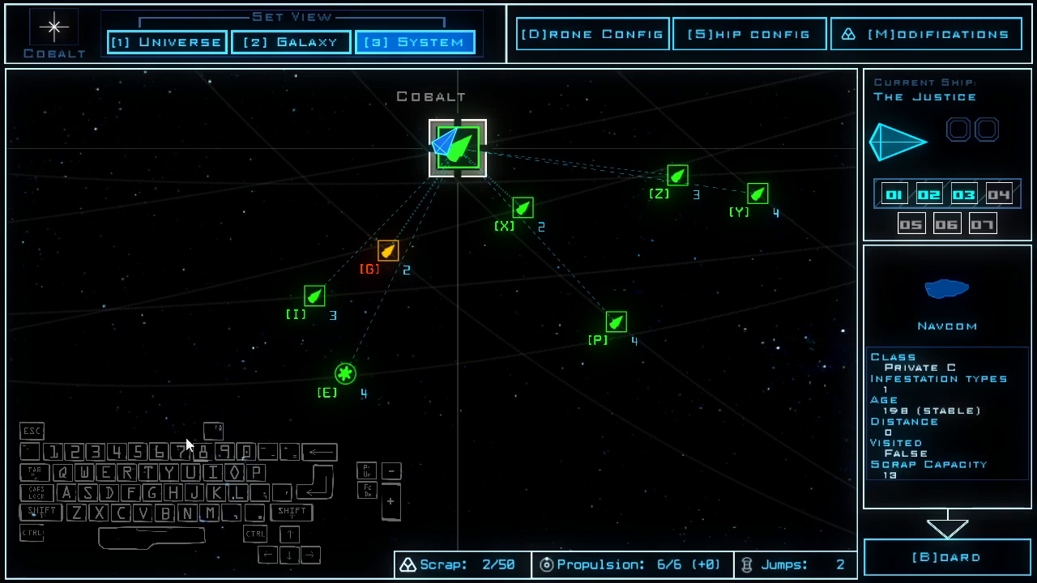
Step: Board the new derelict with drones Ian, Abby and Wally, room r2 reported clear
key(Escape)
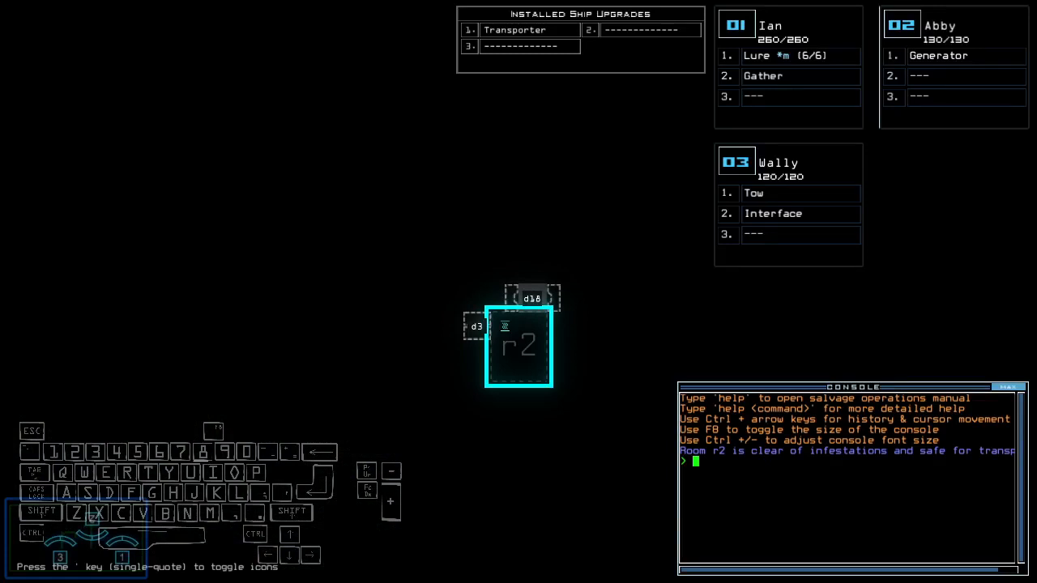
mouse_move(316, 277)
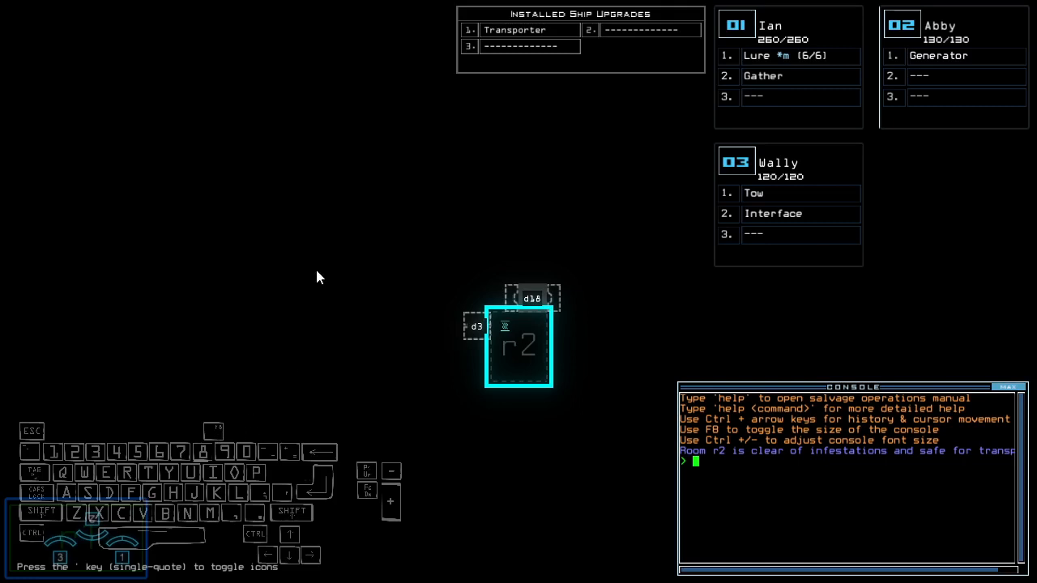
Step: Check outpost status, reshuffle upgrades, transport Abby and Wally to r2, activate the generator
text(status)
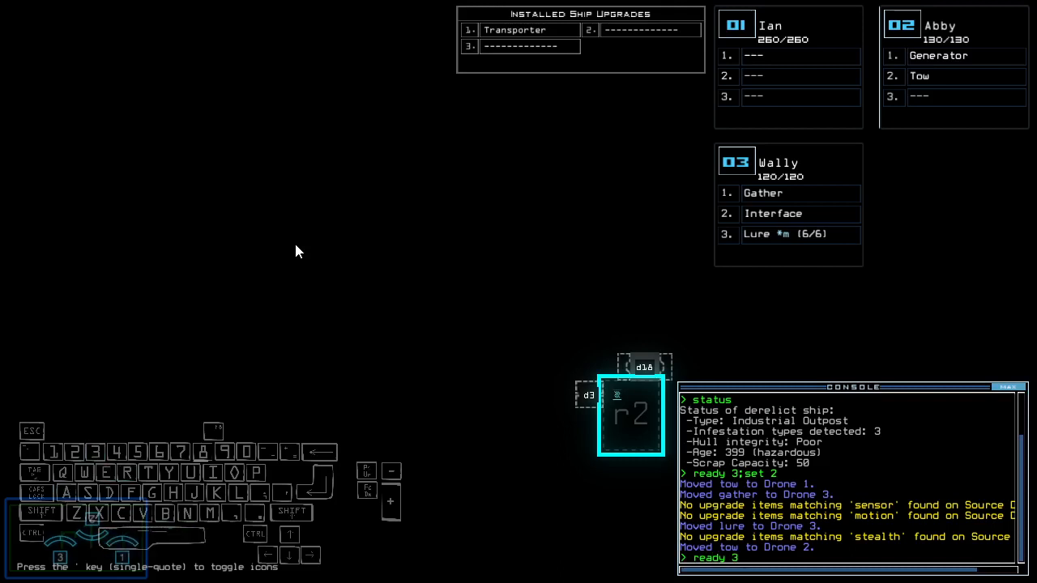
text(transport)
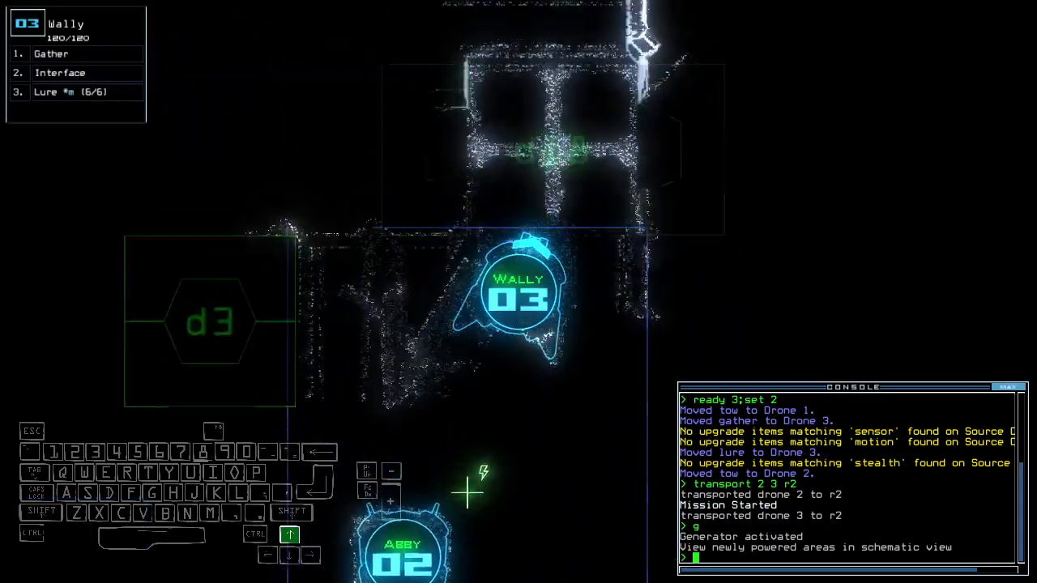
Step: Open door d18 beside room r2 so the drones can push deeper
text(d18)
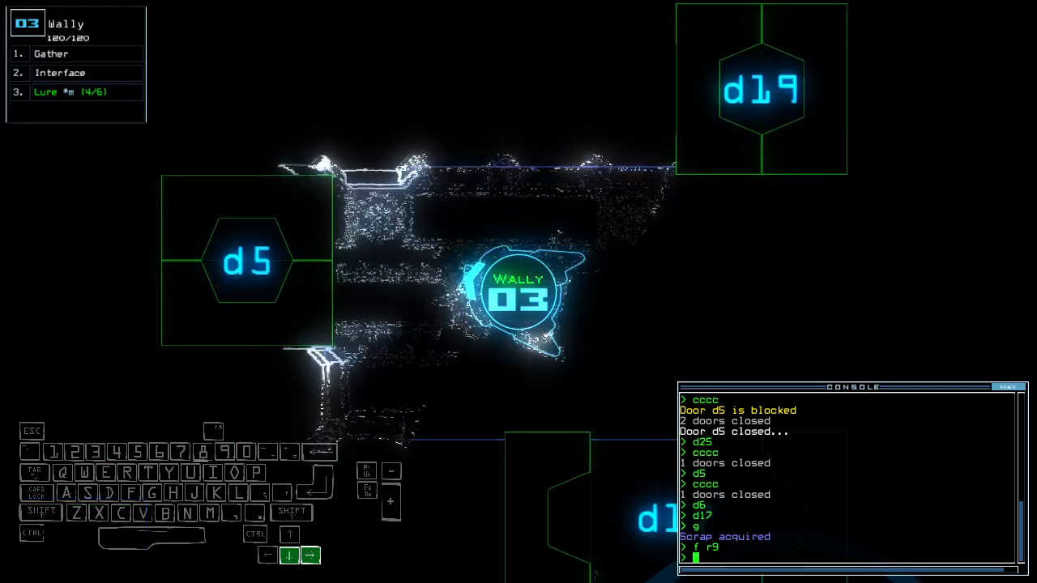
Step: Run the entered drone command targeting room r9
key(1)
text(d9)
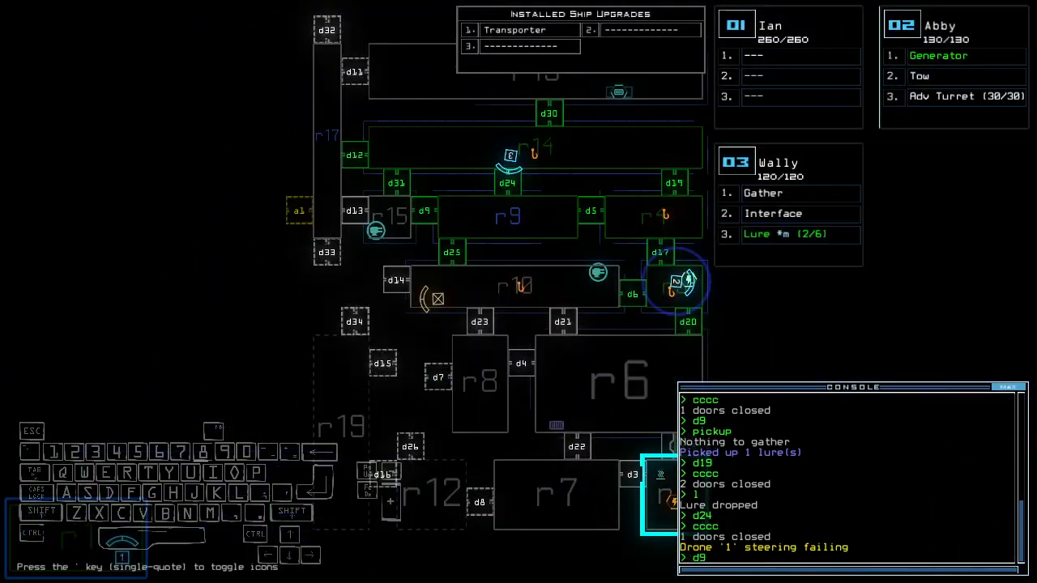
key(1)
text(30)
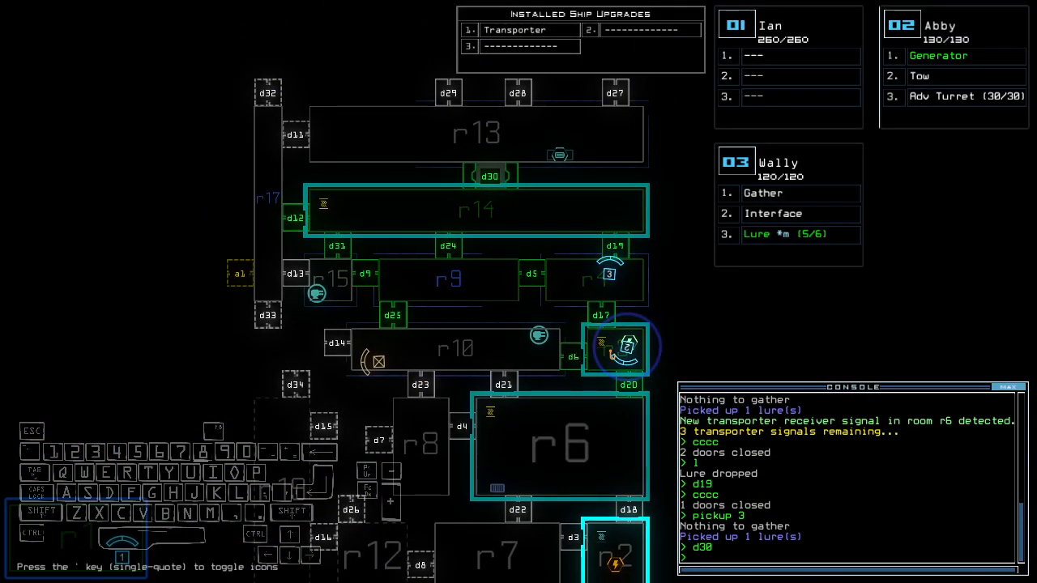
Step: Enter the console command 'f r' while Wally holds 5 of 6 lures
text(f r)
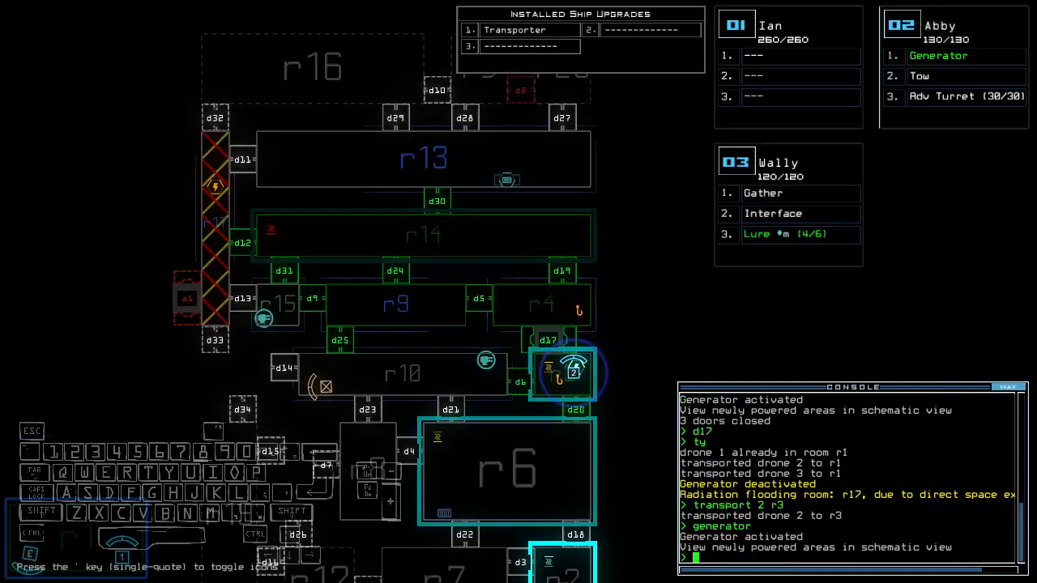
Step: Transport drone 3 to room r3 and toggle door d24
text(transport 3 r3)
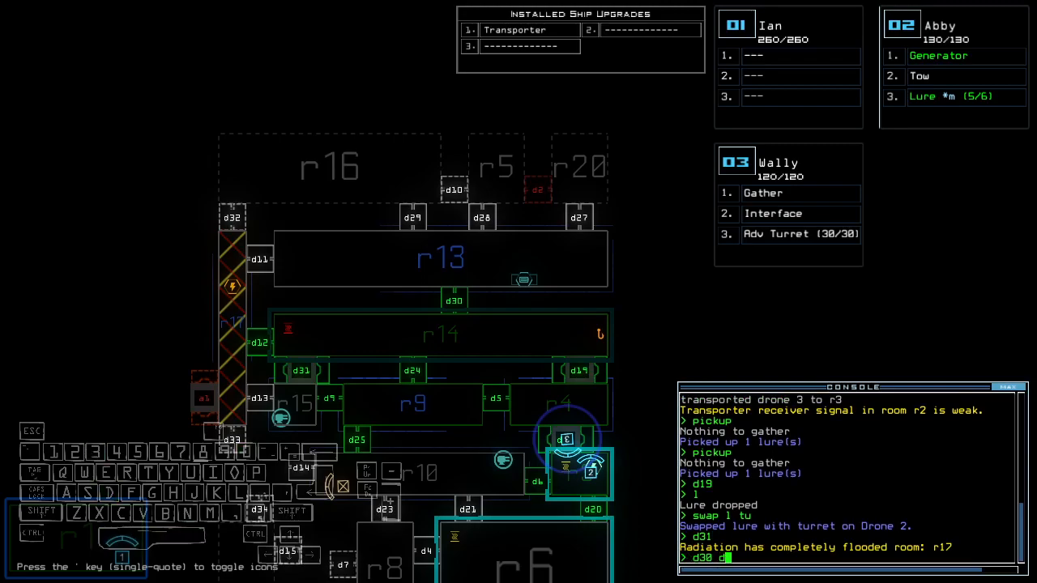
text(d24)
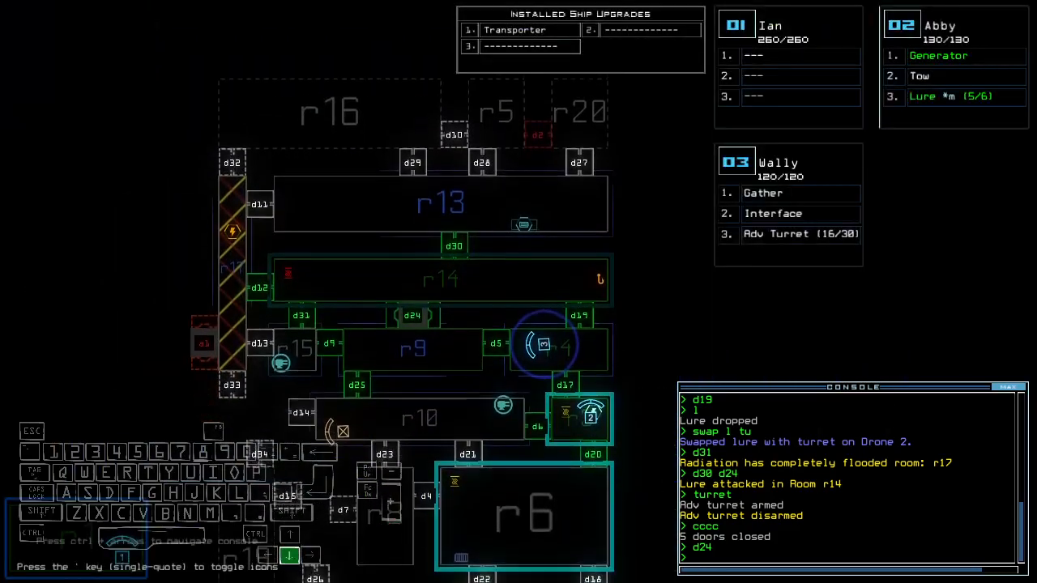
Step: Transport drone 2 back toward room r3 and start a door command
scroll(down, 3)
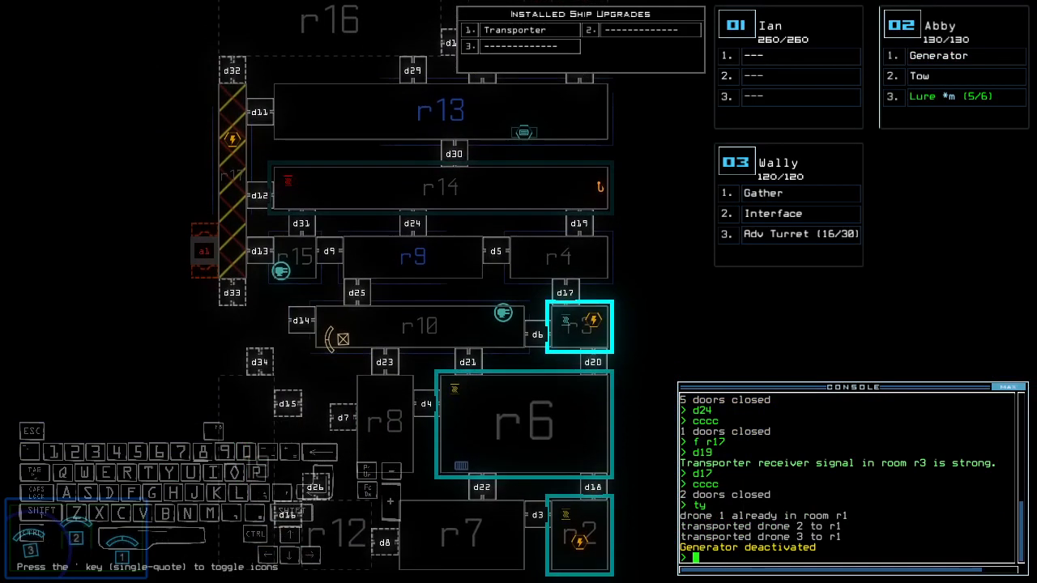
text(transport 2 r3)
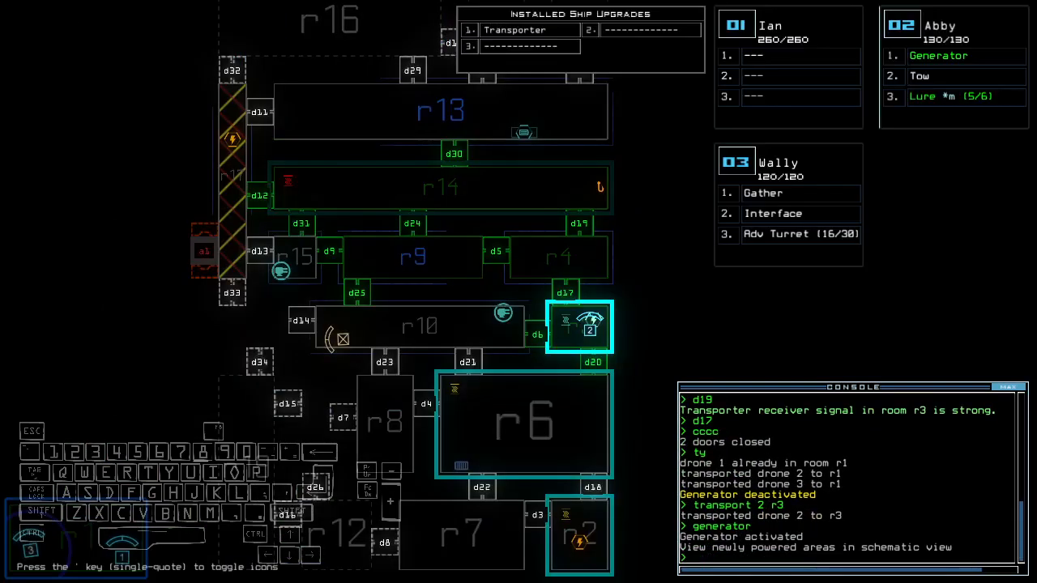
text(d)
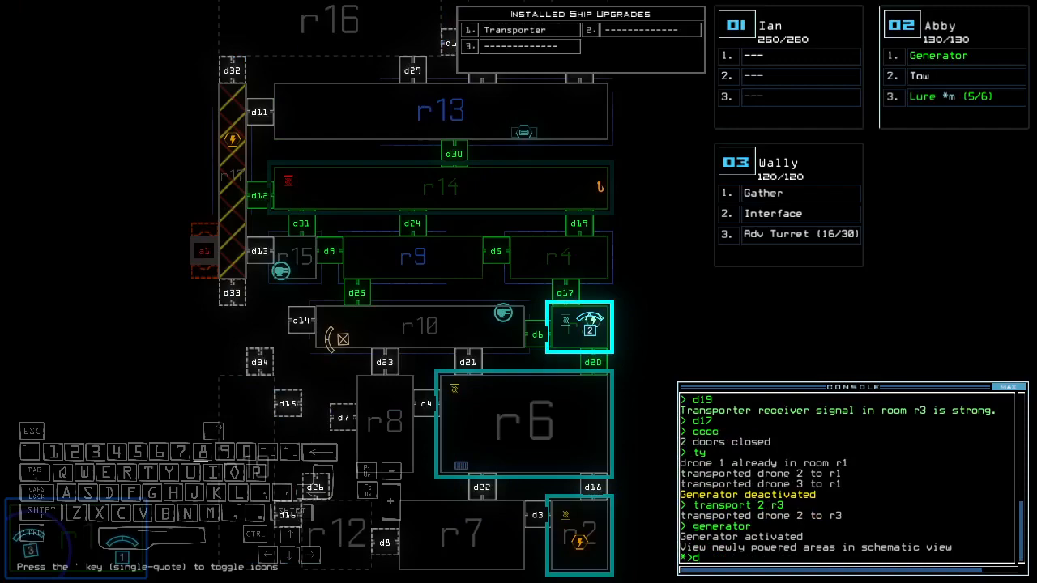
Step: Move drone 2 to r2, swap equipment, and tow the derelict drone Jill
text(transport 2 r2)
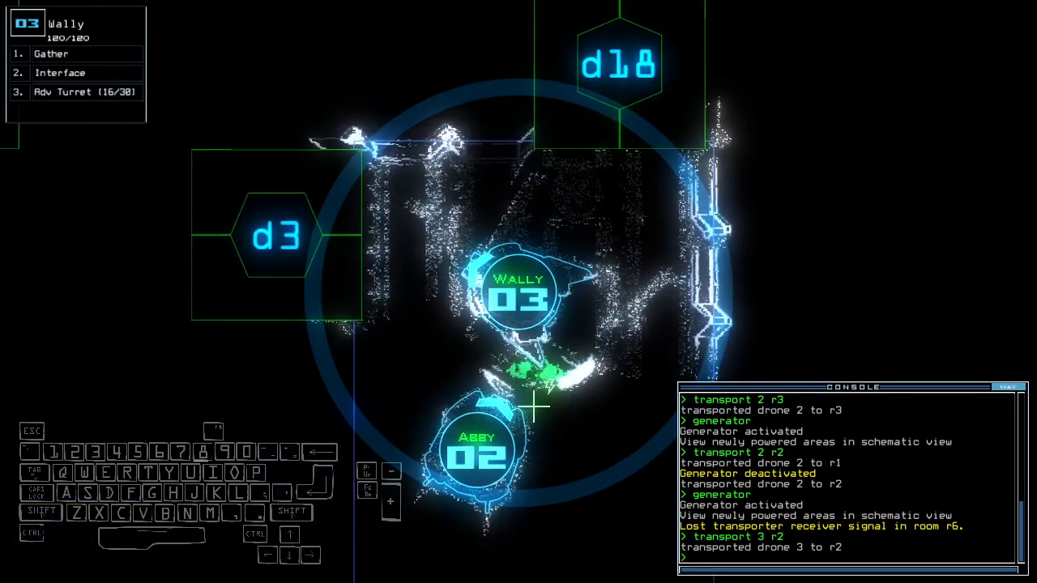
text(swap)
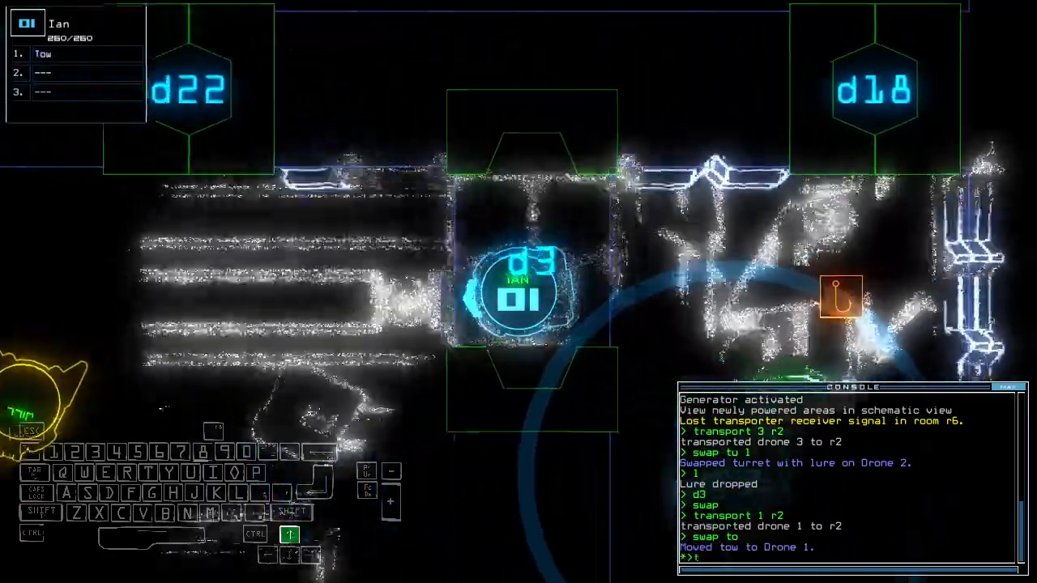
text(ow)
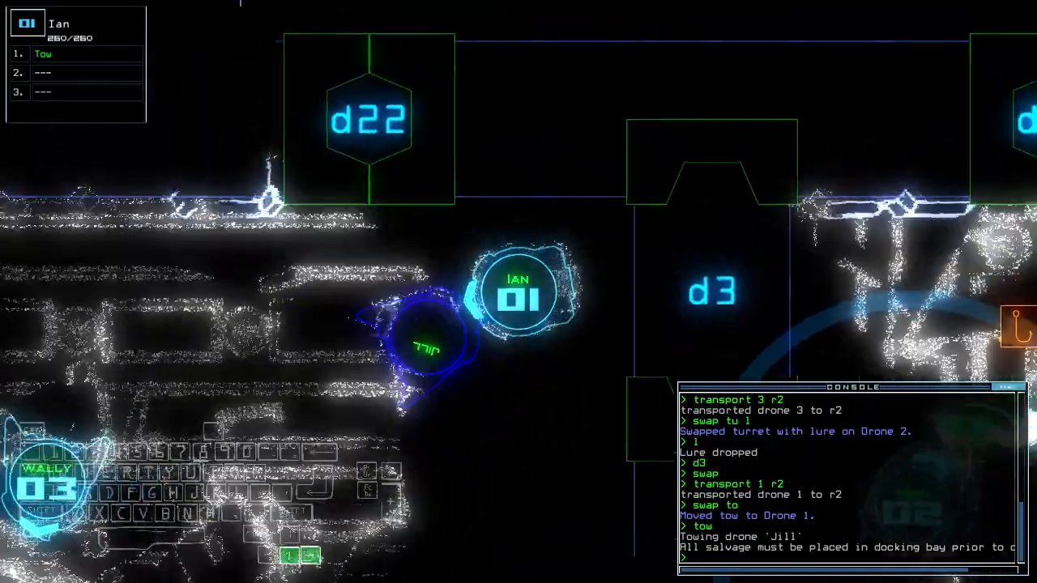
text(tow)
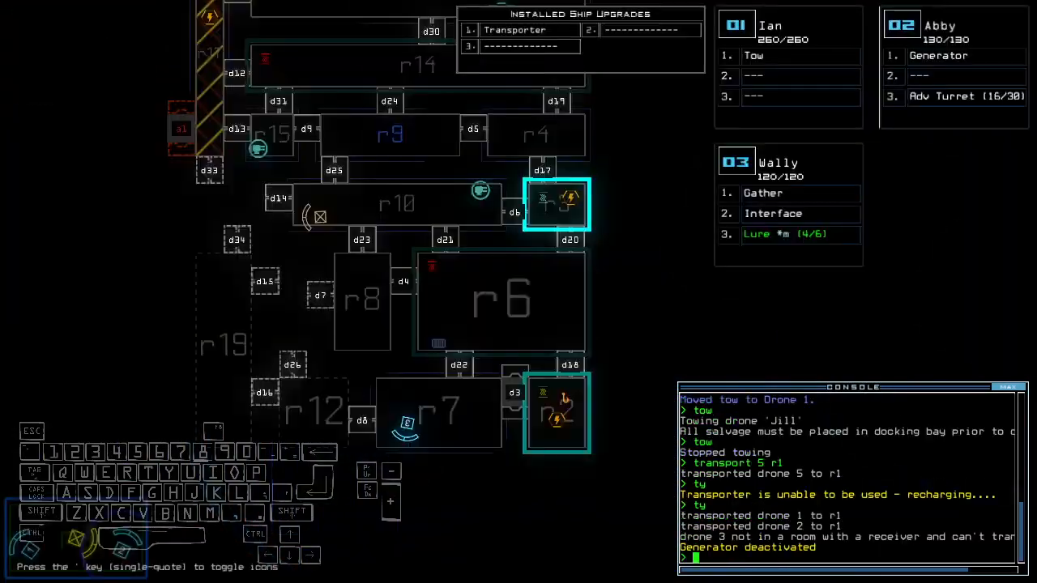
Step: Transport drone 2 to room r2
text(transport 2 r2)
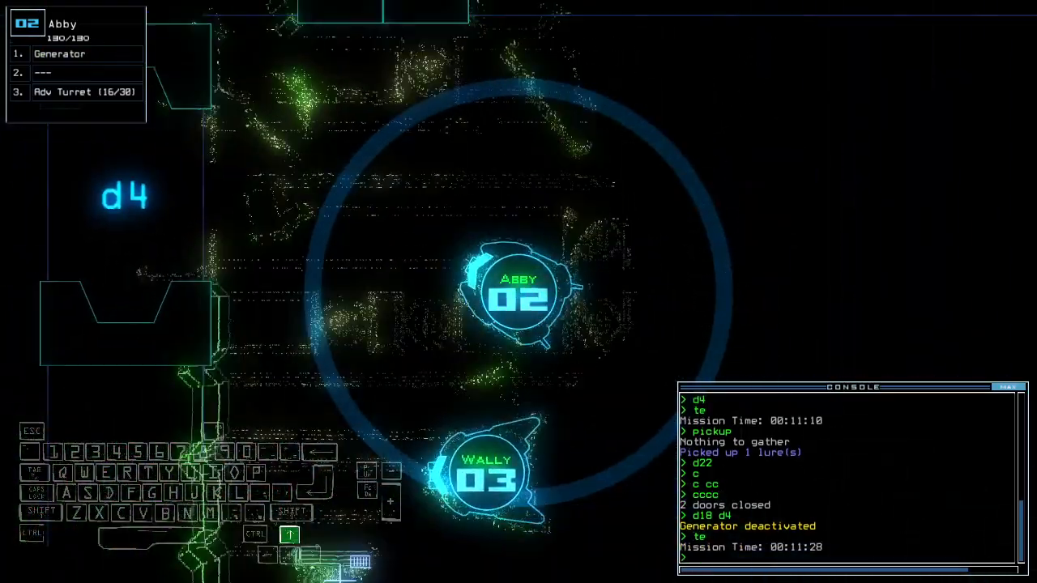
text(navigate 3)
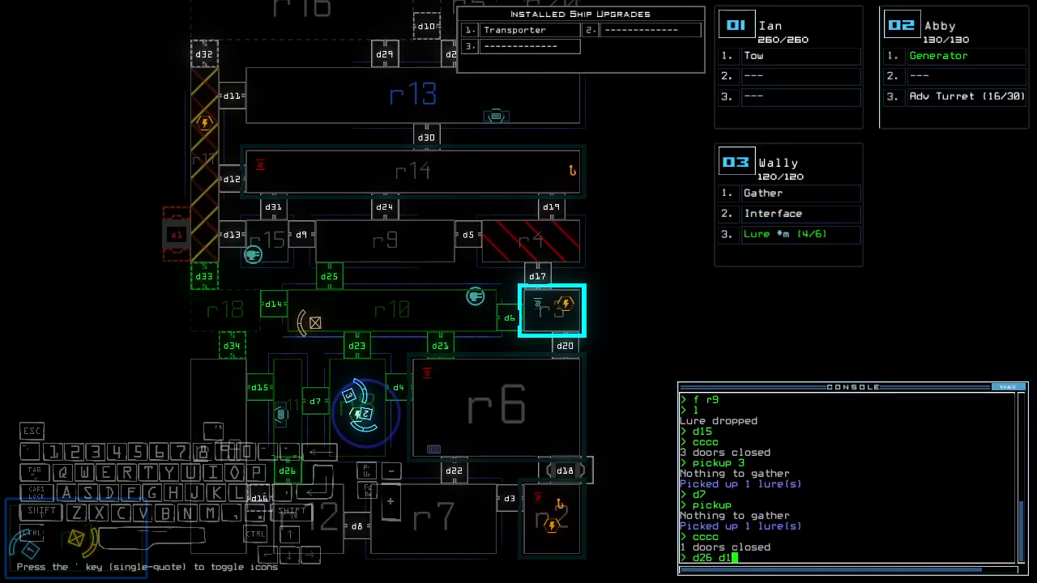
Step: Toggle doors d15 and d34 near room r10
text(d15 d34)
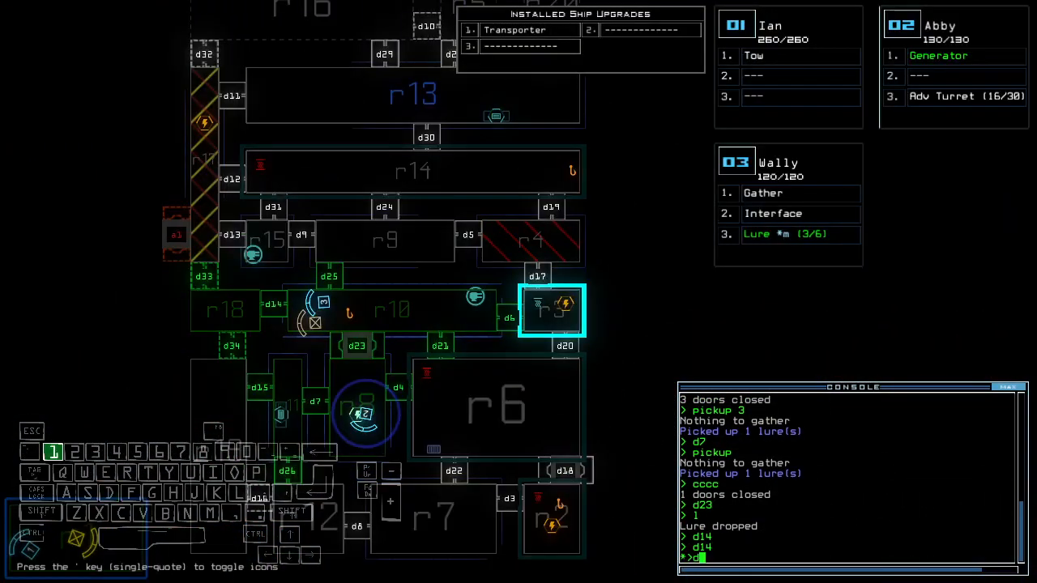
Step: Toggle doors d15, d26 and d34 around room r10
text(d15 d26 d34)
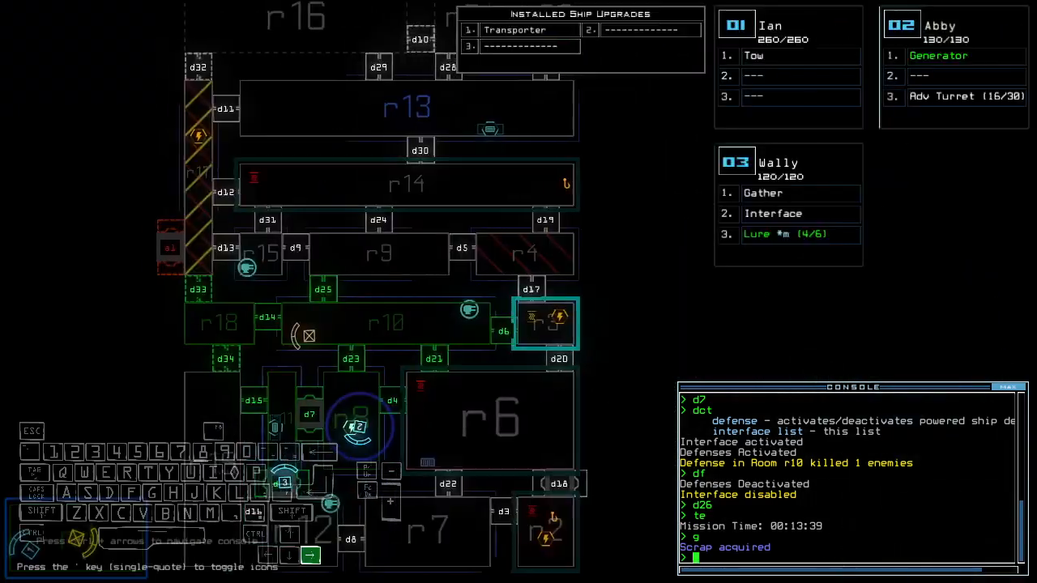
Step: Open door d4
text(d4)
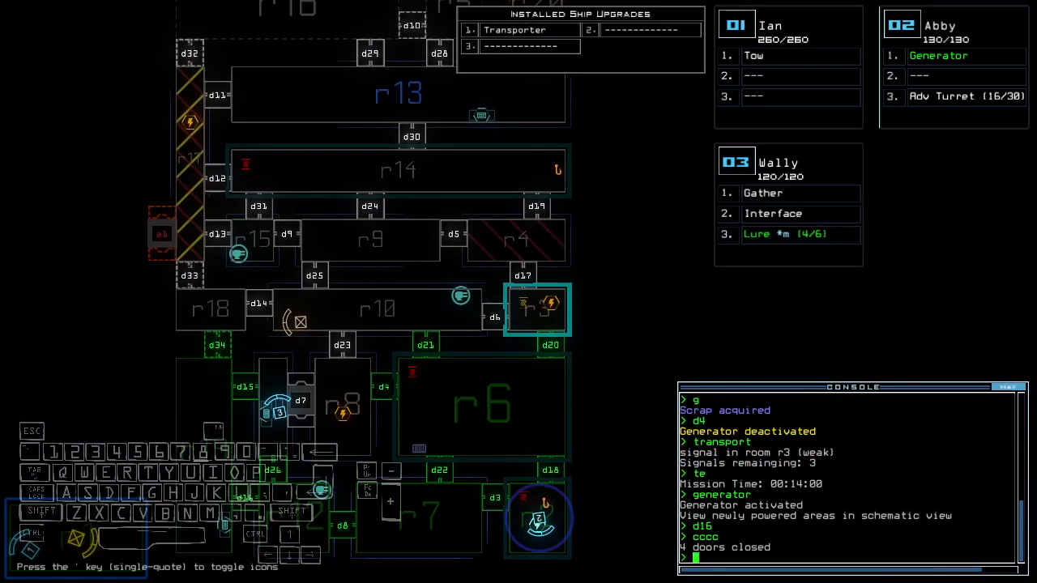
Step: Scroll the console to review turret, scrap gathering and the strong r3 transporter signal
scroll(down, 3)
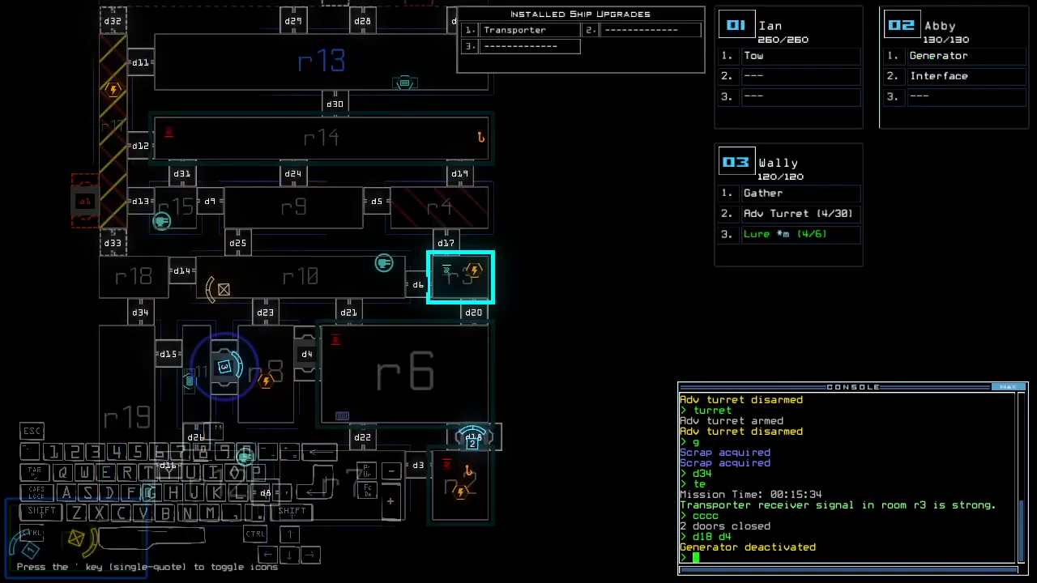
Step: Run 'generator', then swap modules and briefly activate defenses, closing door d7
text(generator)
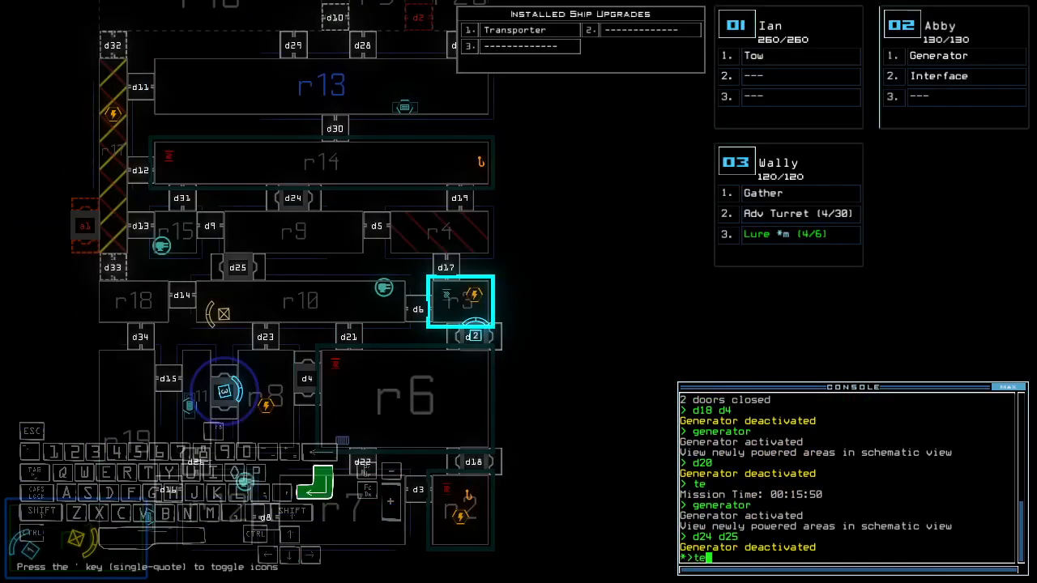
key(Return)
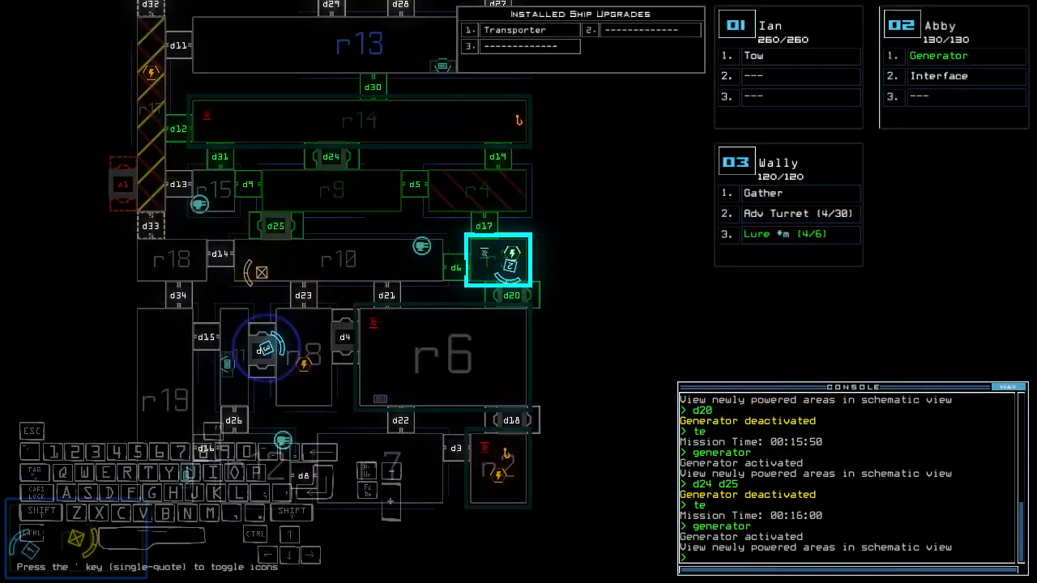
text(d)
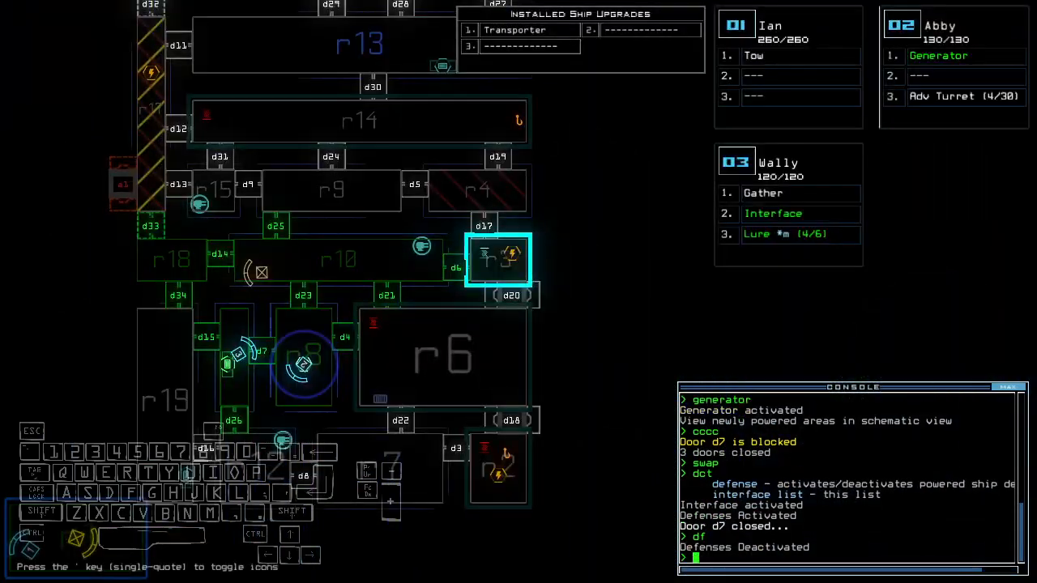
Step: Close doors d24 and d25 while Wally heads to r2 collecting lures
text(d25)
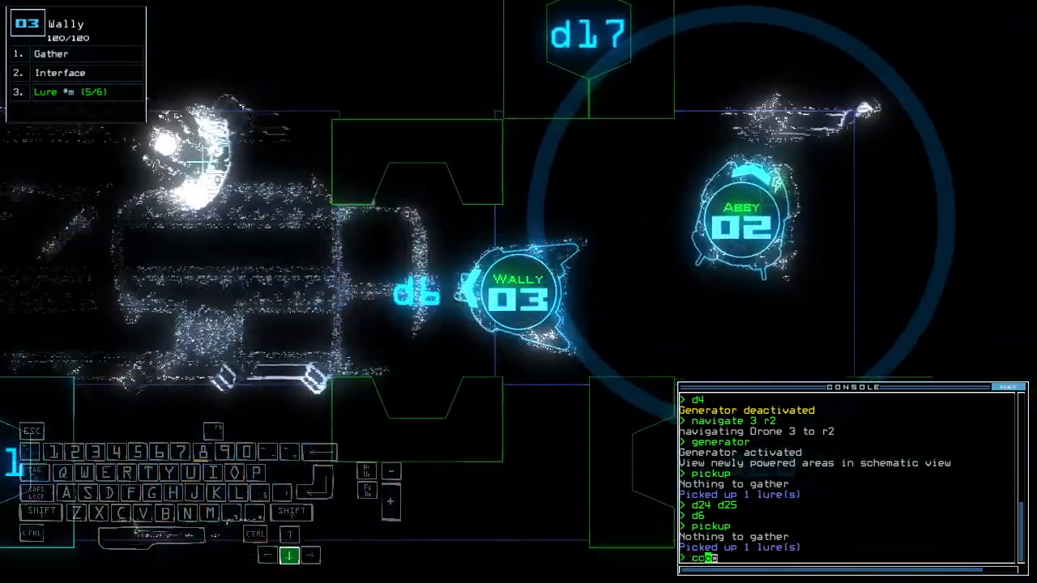
key(Return)
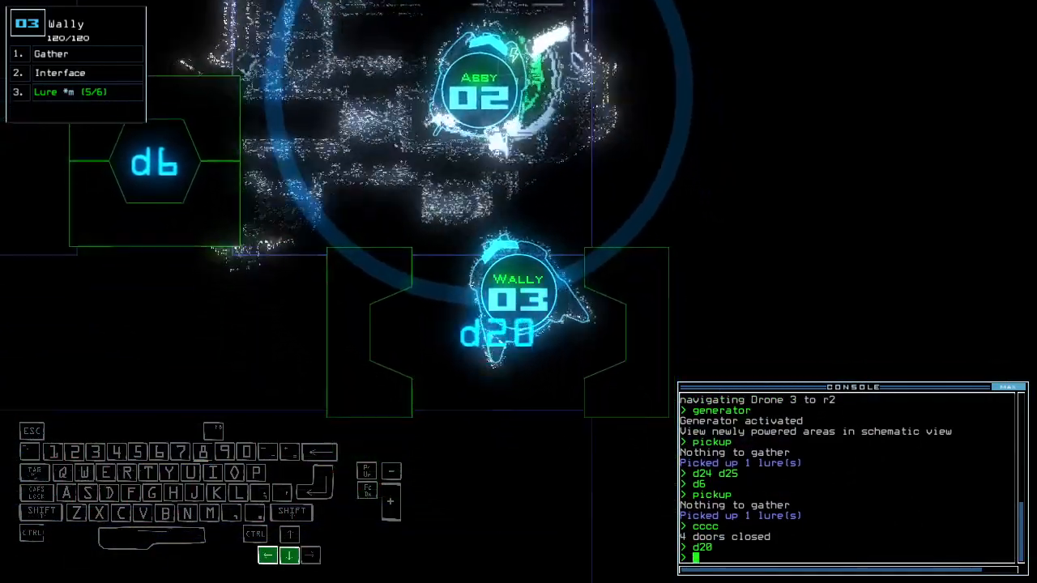